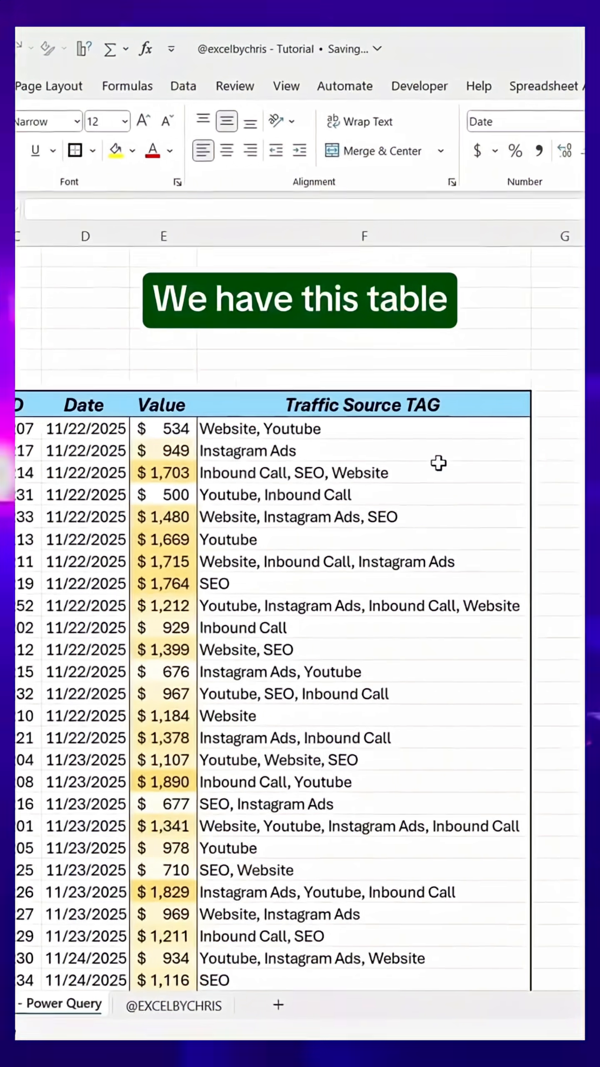
# Review the sales table and bring up the Data import options for From Table/Range.
pyautogui.scroll(-3)
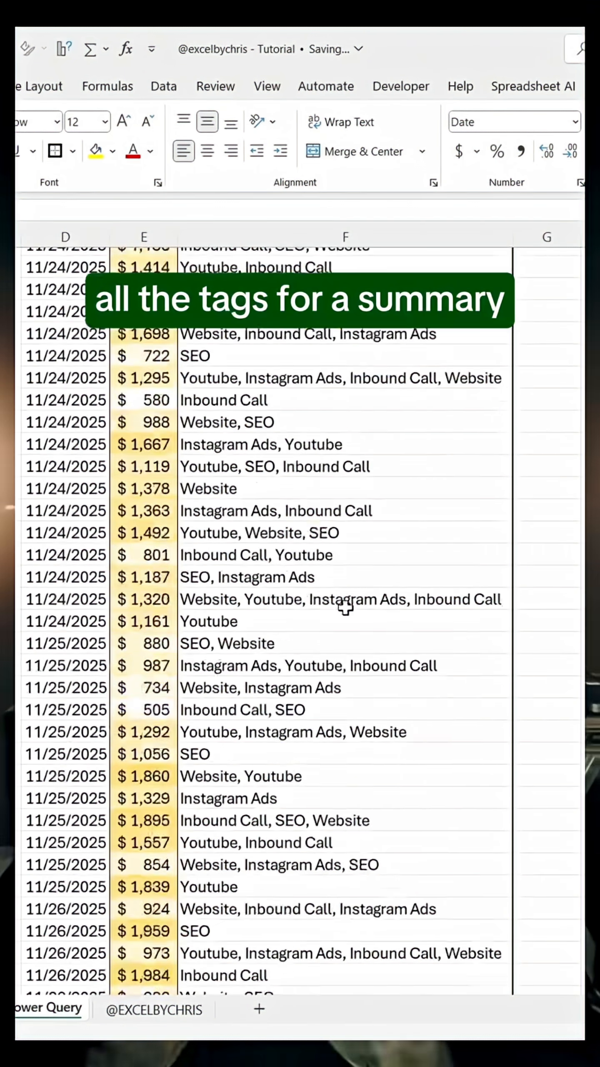
pyautogui.scroll(3)
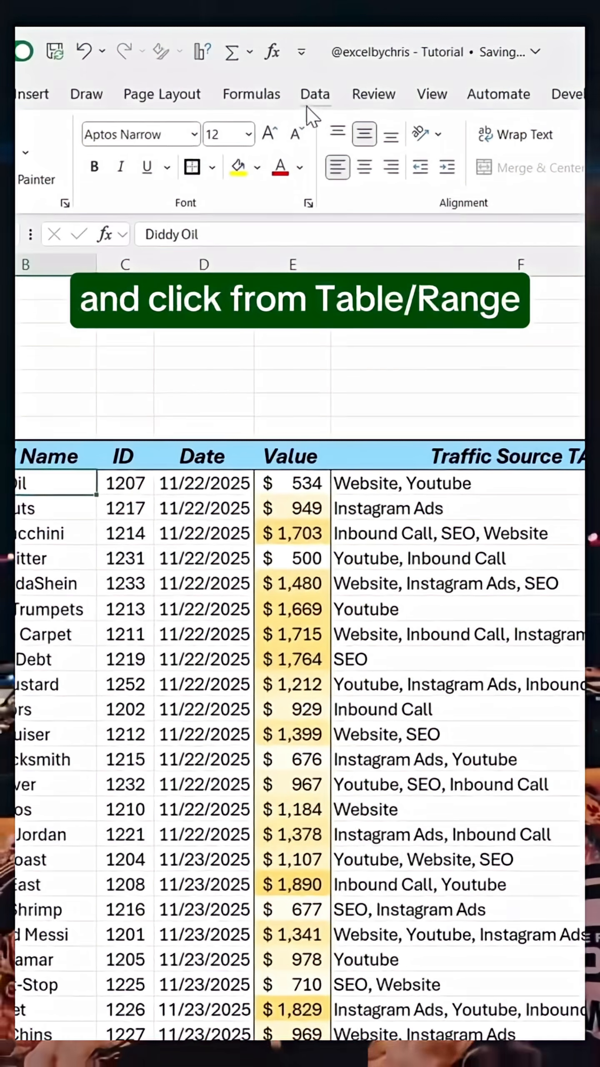
pyautogui.click(314, 94)
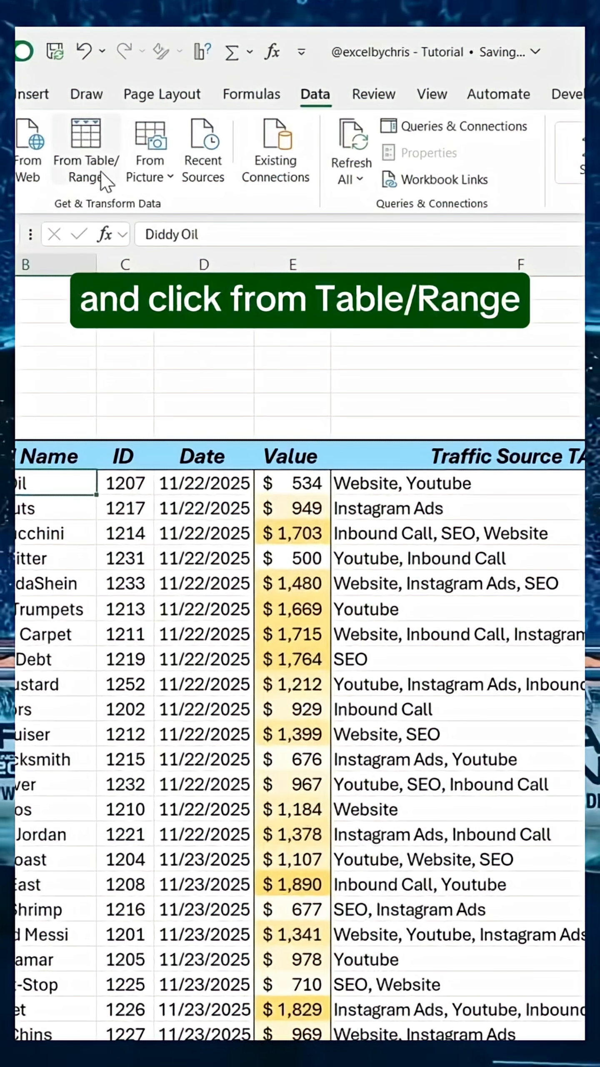
# Load the table into Power Query and split the Traffic Source TAG column by a custom ', ' delimiter into rows.
pyautogui.click(84, 151)
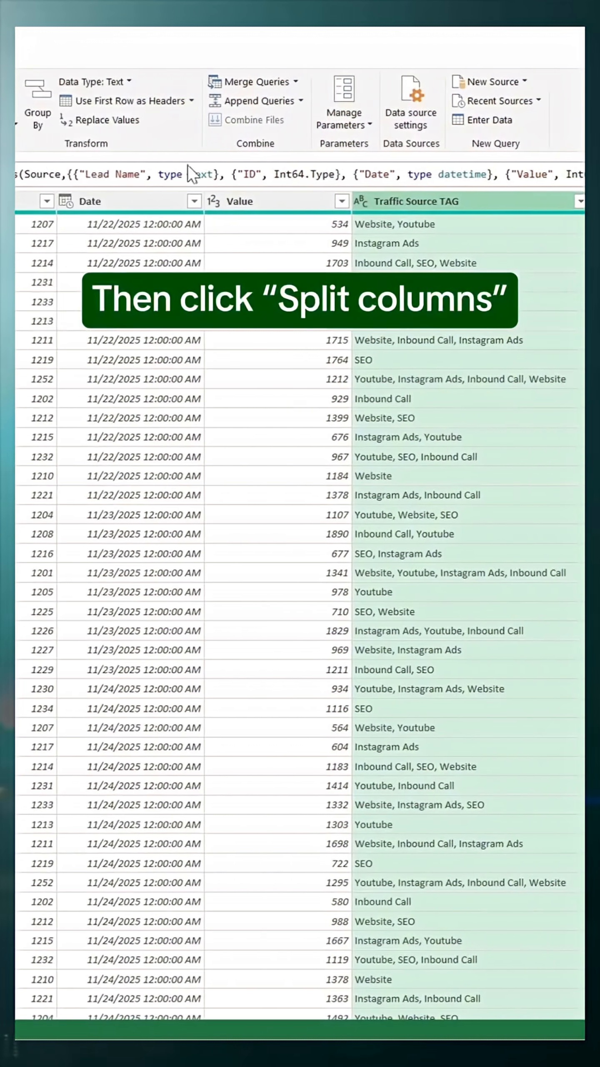
pyautogui.click(157, 102)
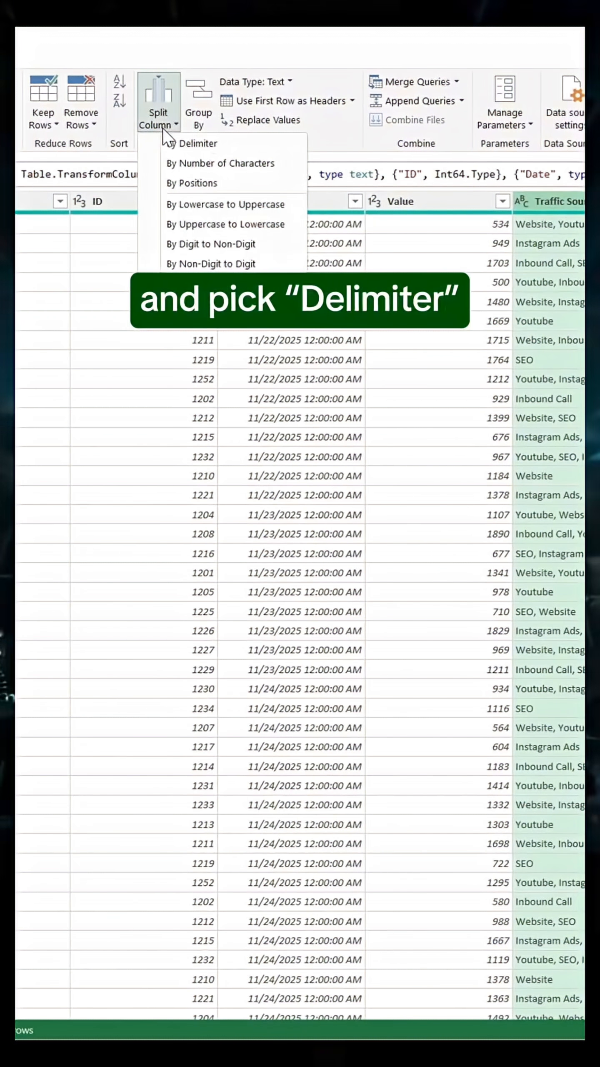
pyautogui.click(198, 142)
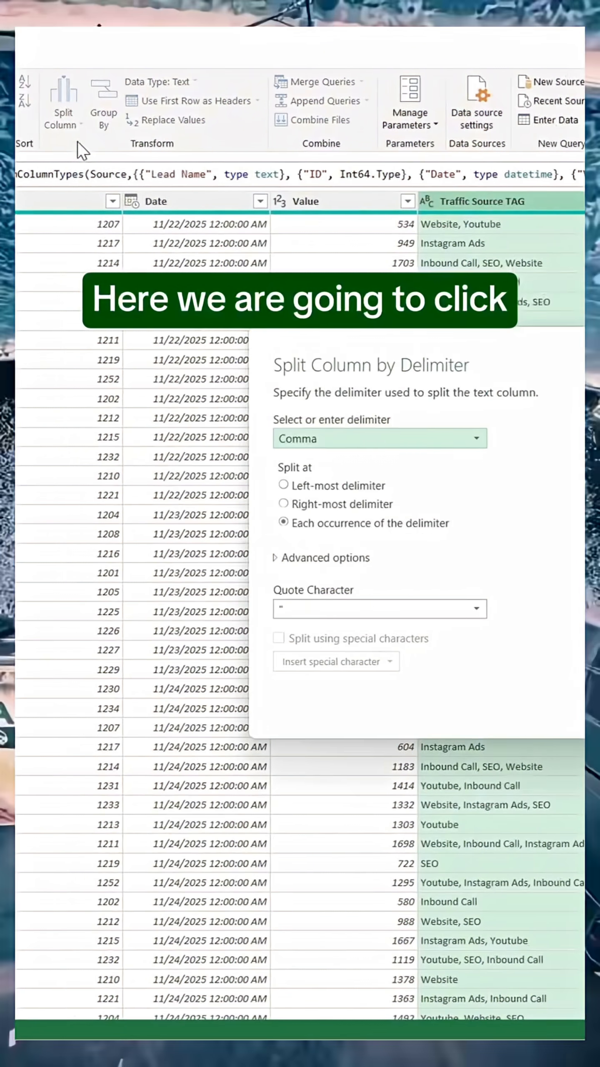
pyautogui.click(379, 438)
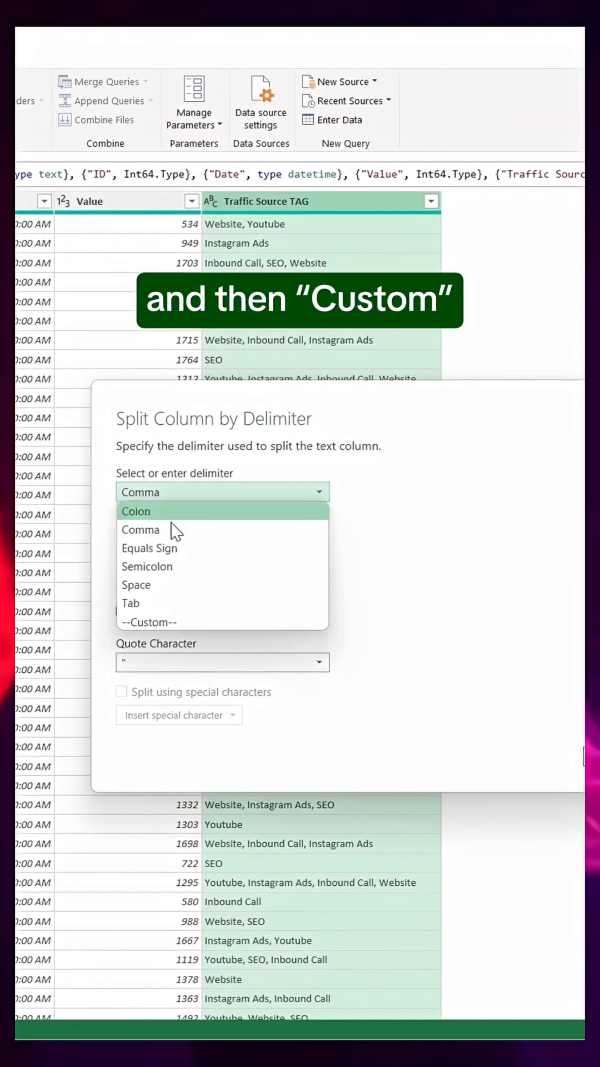
pyautogui.click(147, 621)
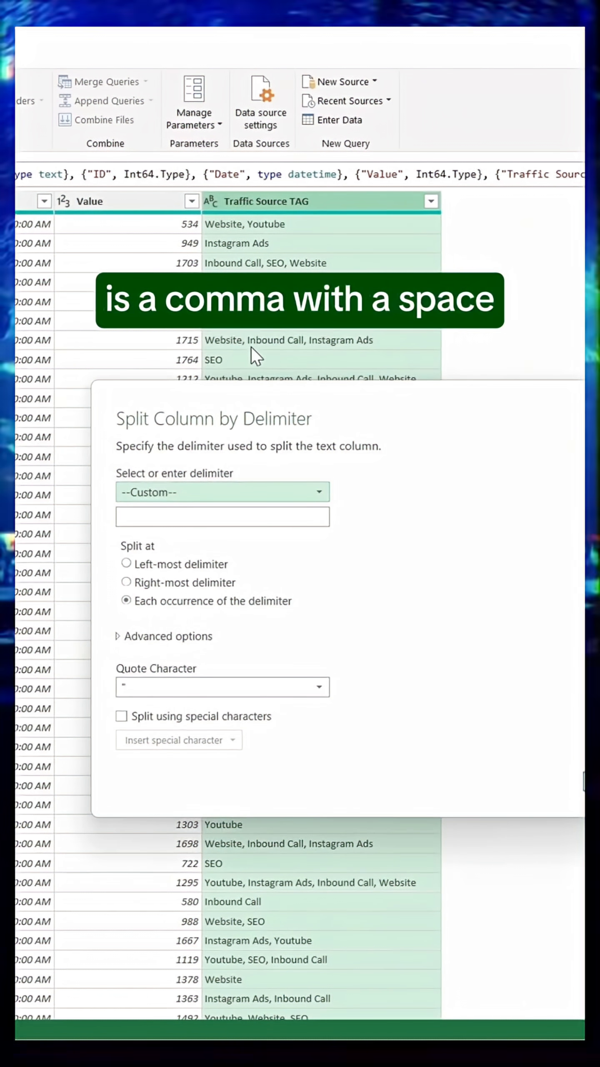
pyautogui.write(',')
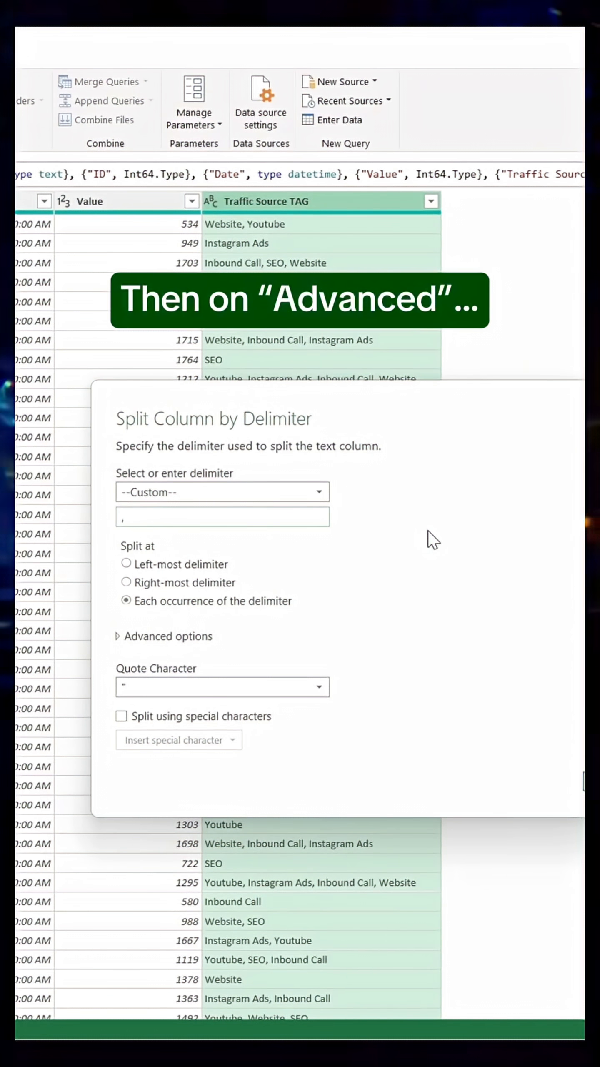
pyautogui.click(163, 636)
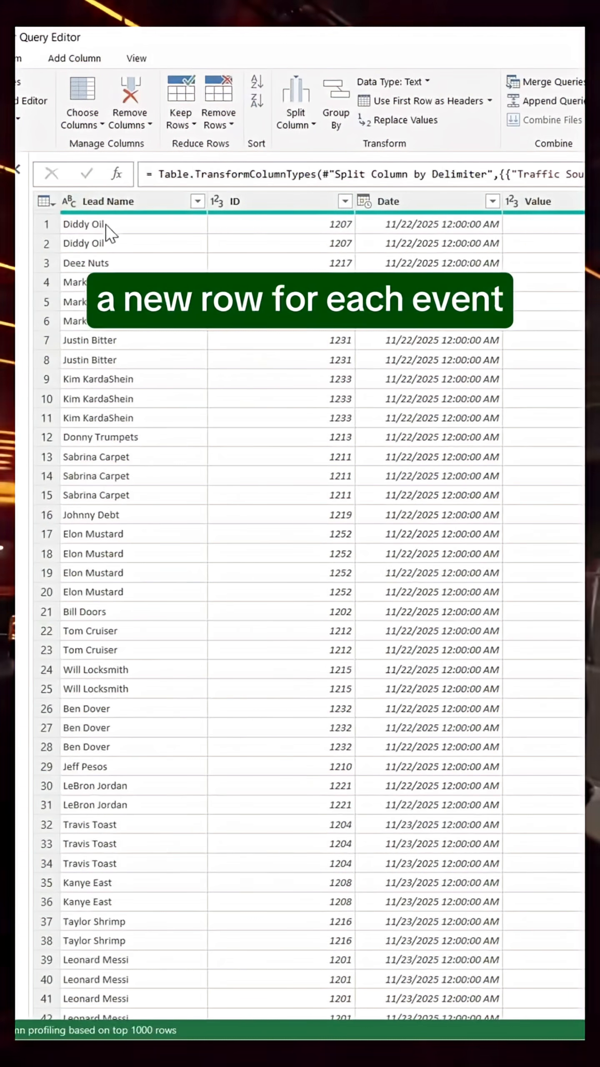
# Group by Traffic Source TAG with Count Rows to get a five-row tag summary.
pyautogui.hscroll(3)
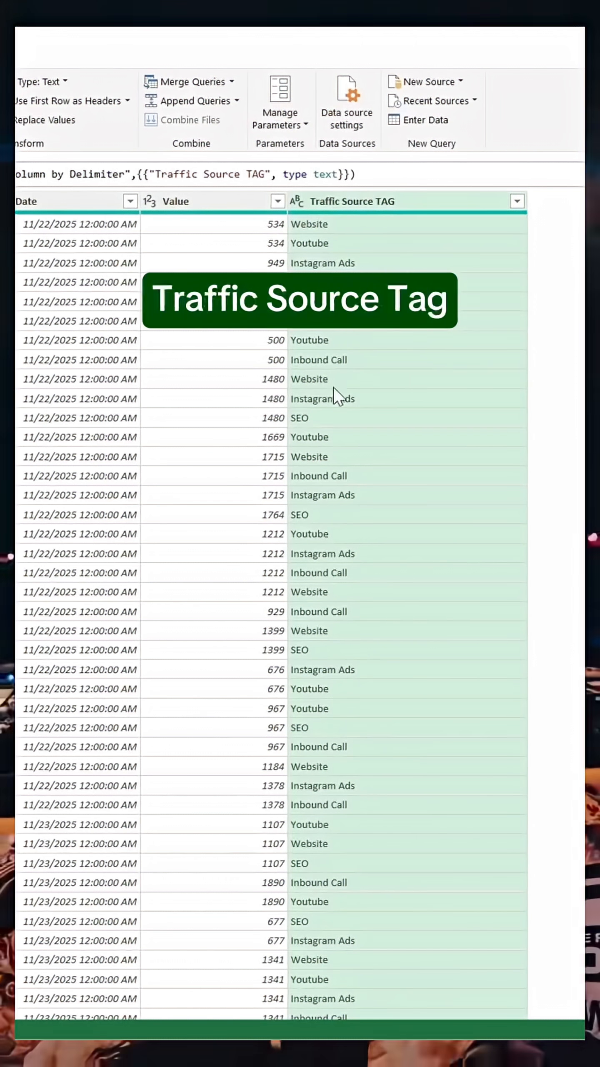
pyautogui.click(209, 102)
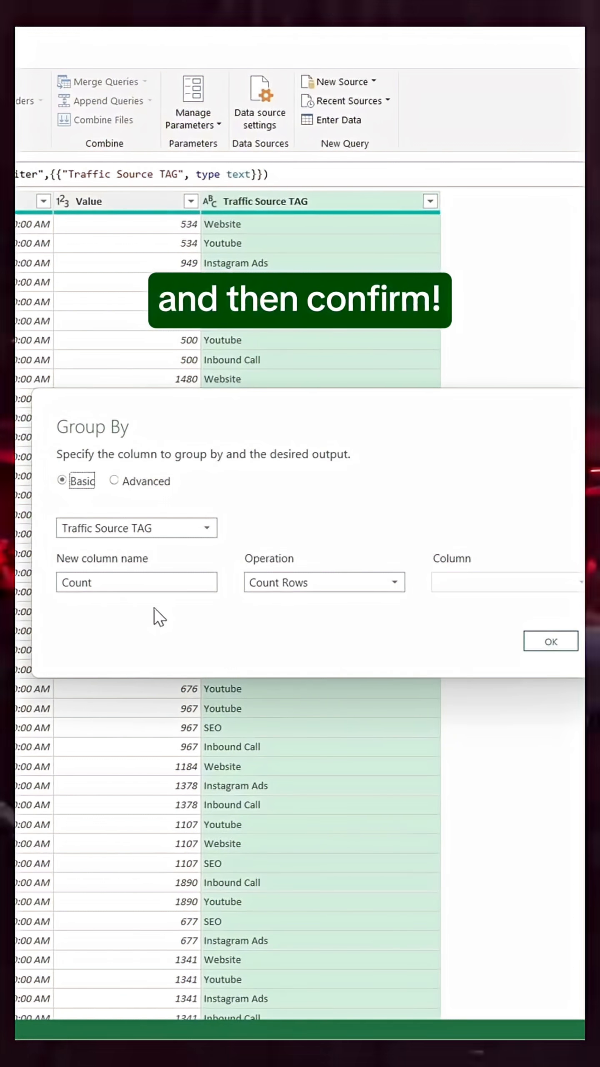
pyautogui.click(550, 640)
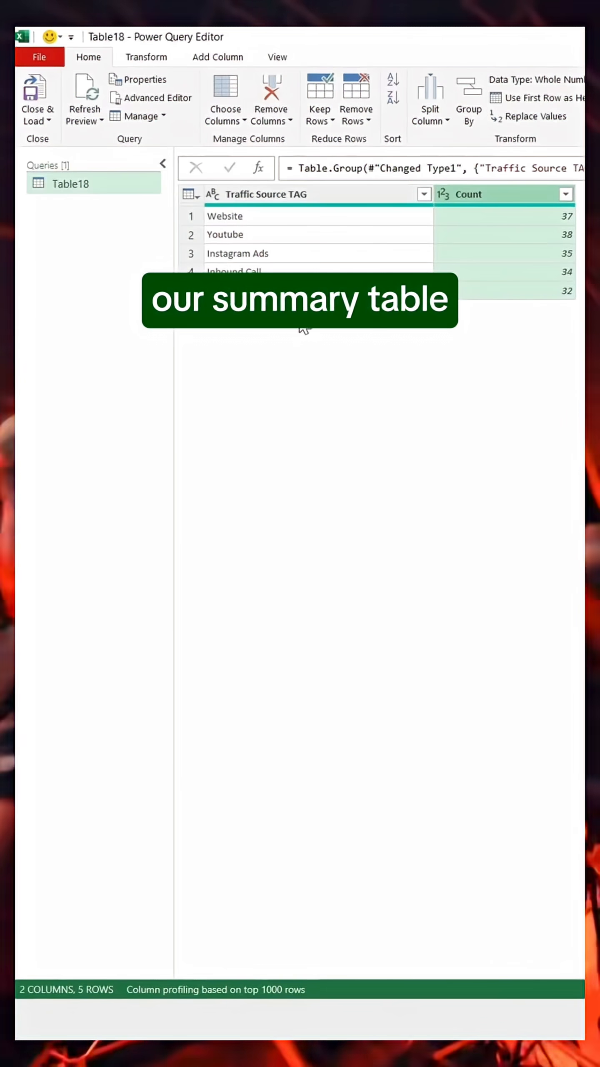
# Close & Load the summary as a table onto the existing worksheet.
pyautogui.click(36, 102)
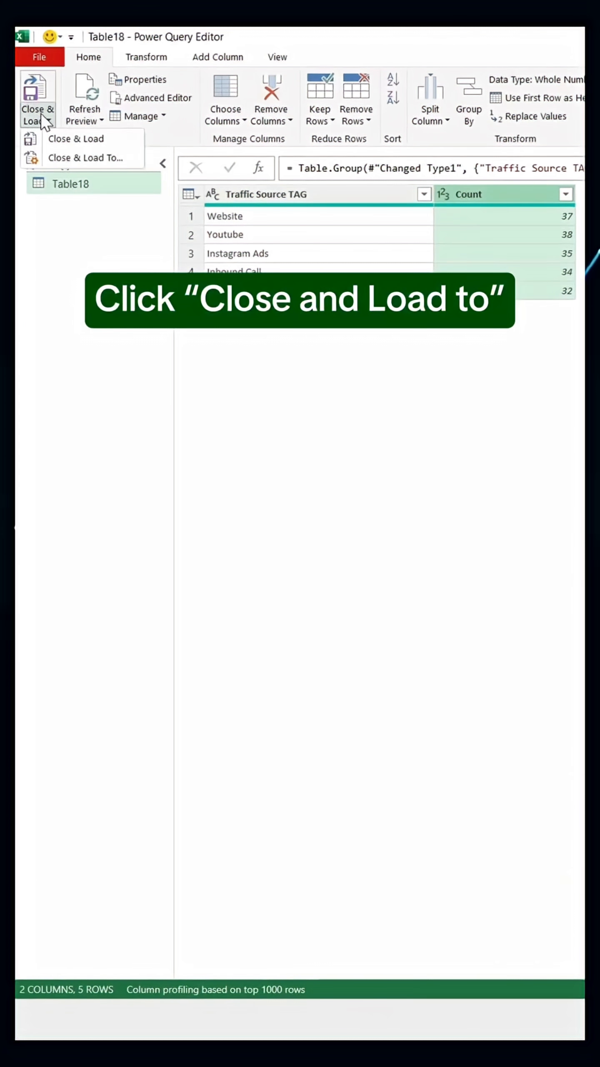
pyautogui.click(84, 157)
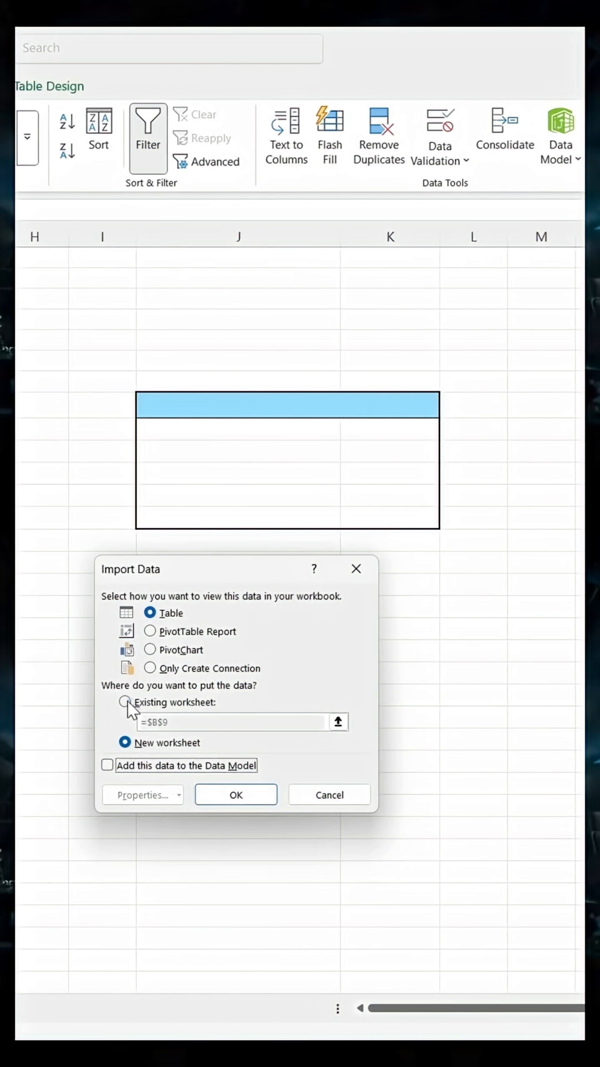
pyautogui.click(235, 794)
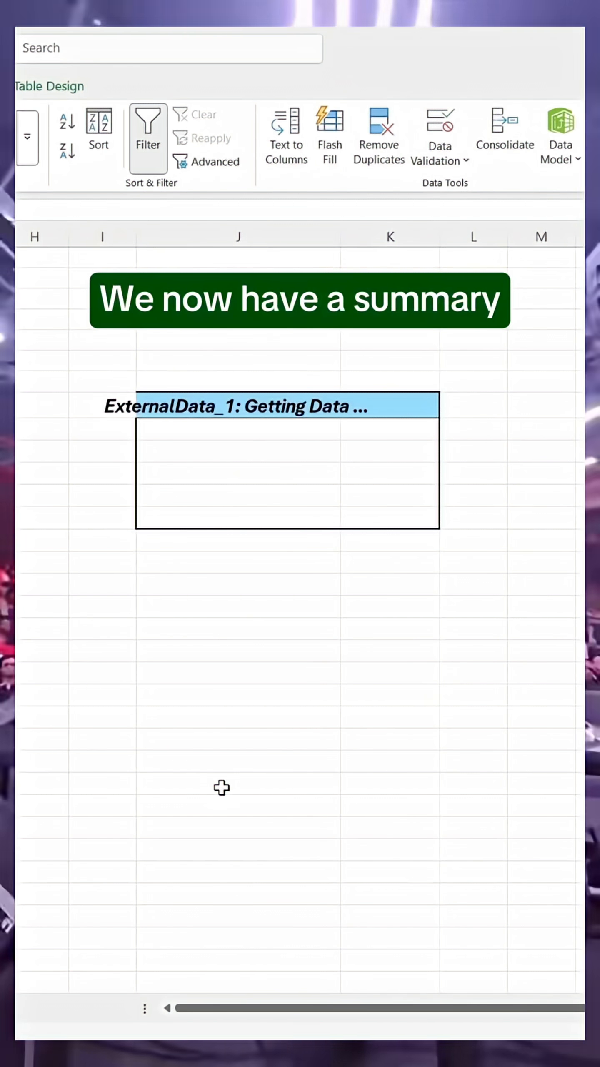